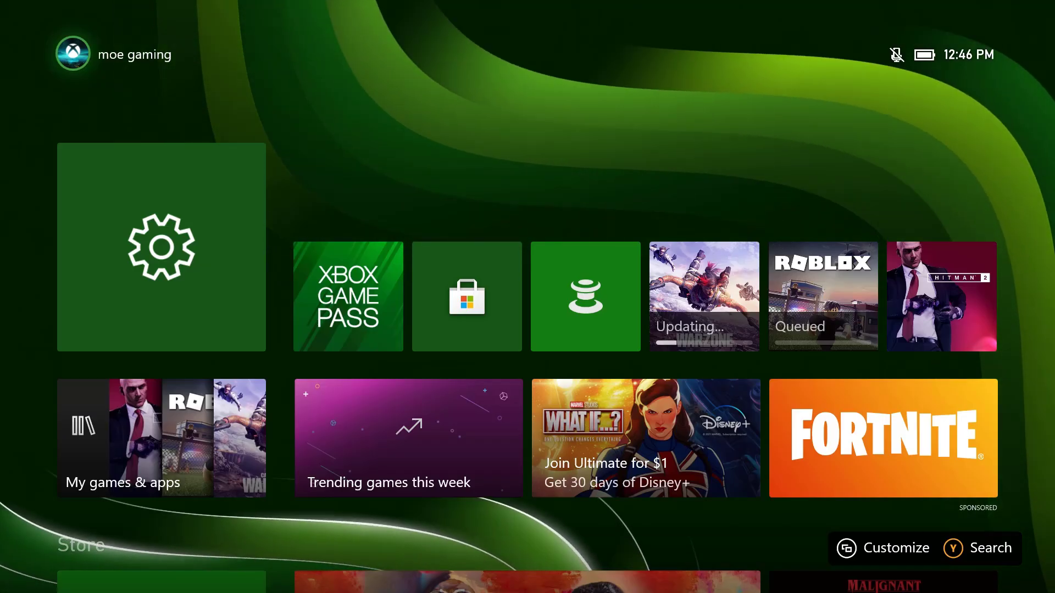
mouse_move(162, 246)
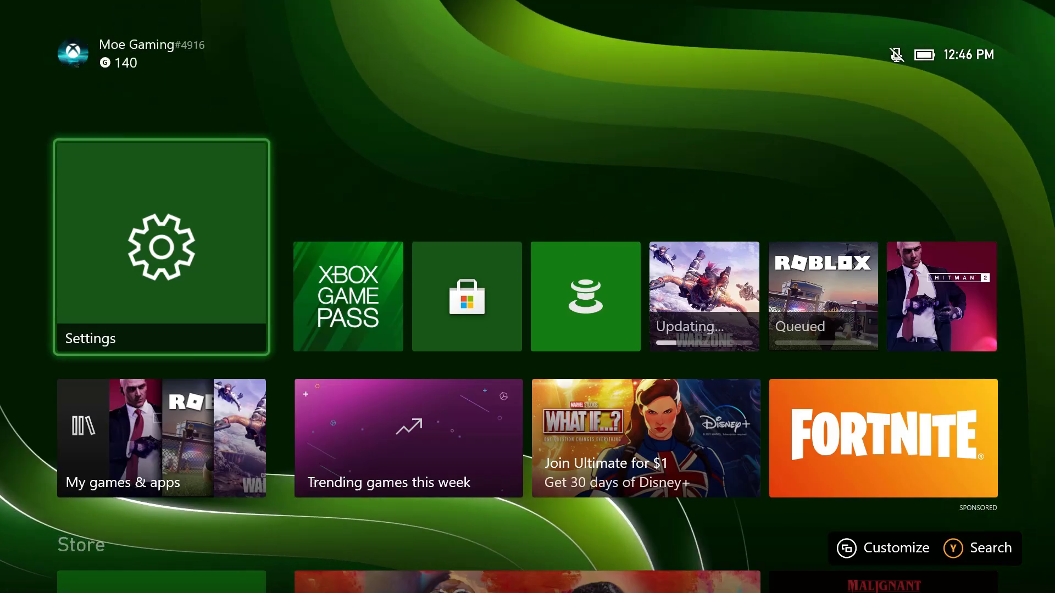
- Open Settings from the home screen to reach the Devices & connections page
left_click(161, 248)
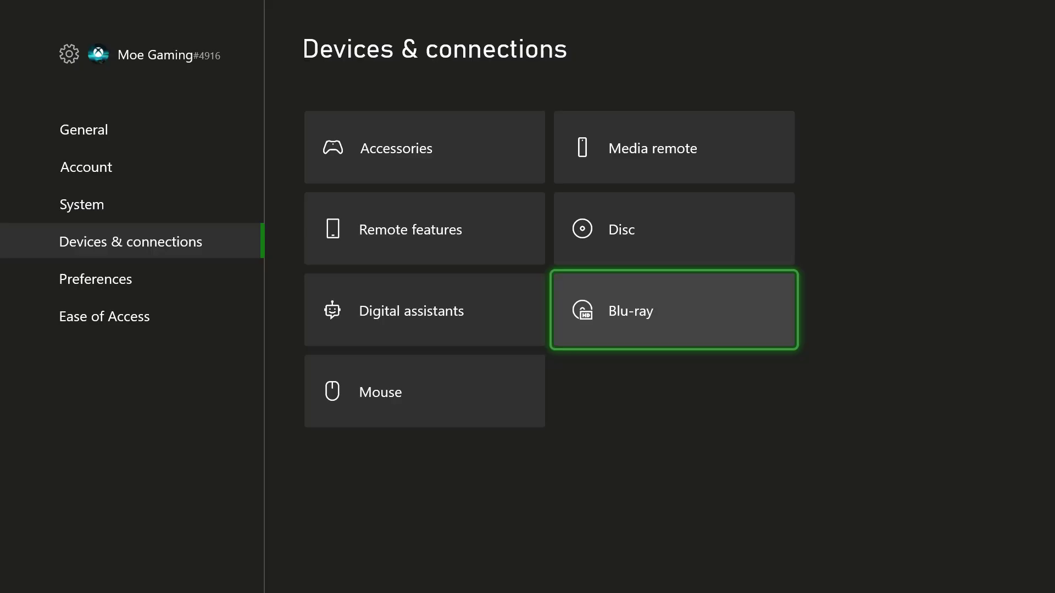
- Open the Blu-ray settings and its Persistent storage option
left_click(673, 310)
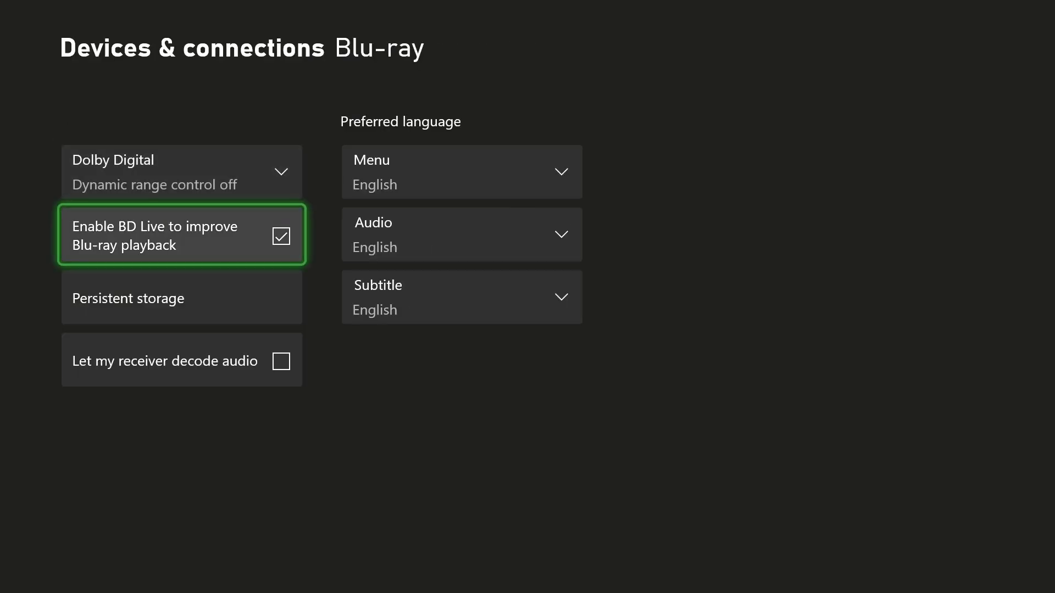
left_click(181, 298)
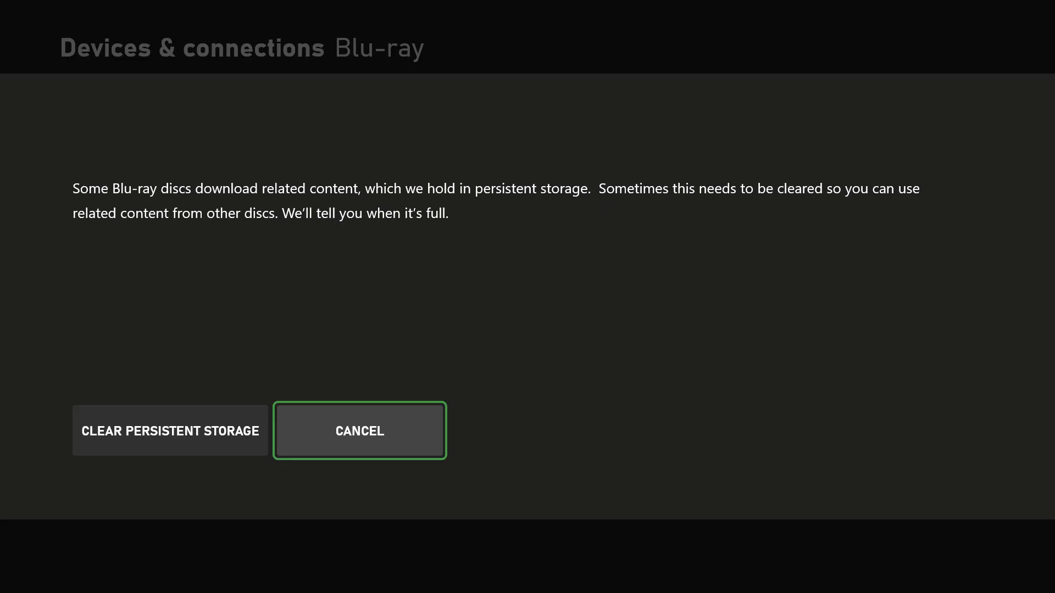
- Clear Blu-ray persistent storage, then clear the alternate wireless MAC address
left_click(359, 431)
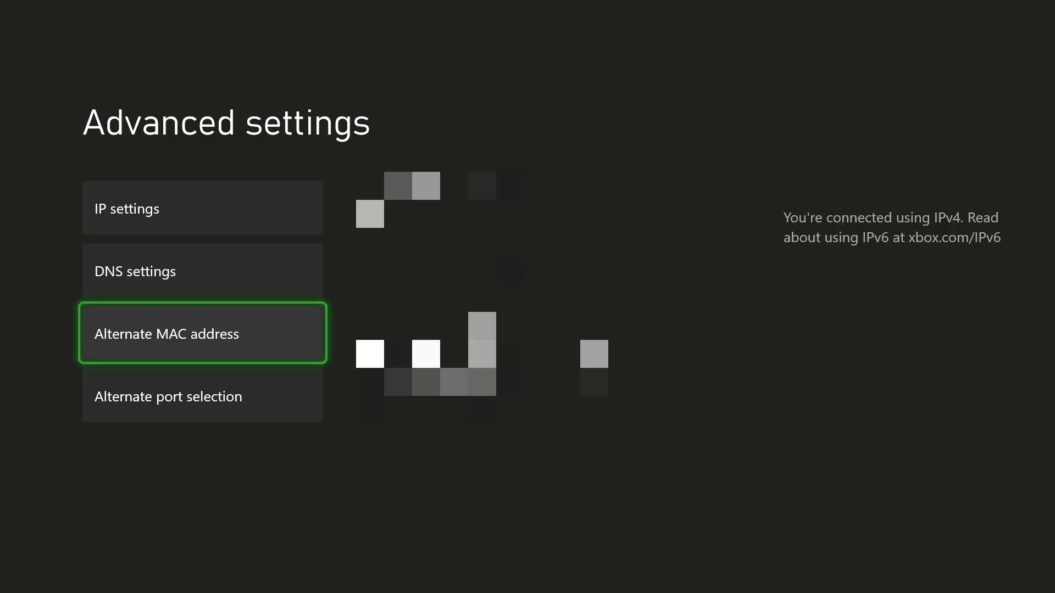
left_click(202, 333)
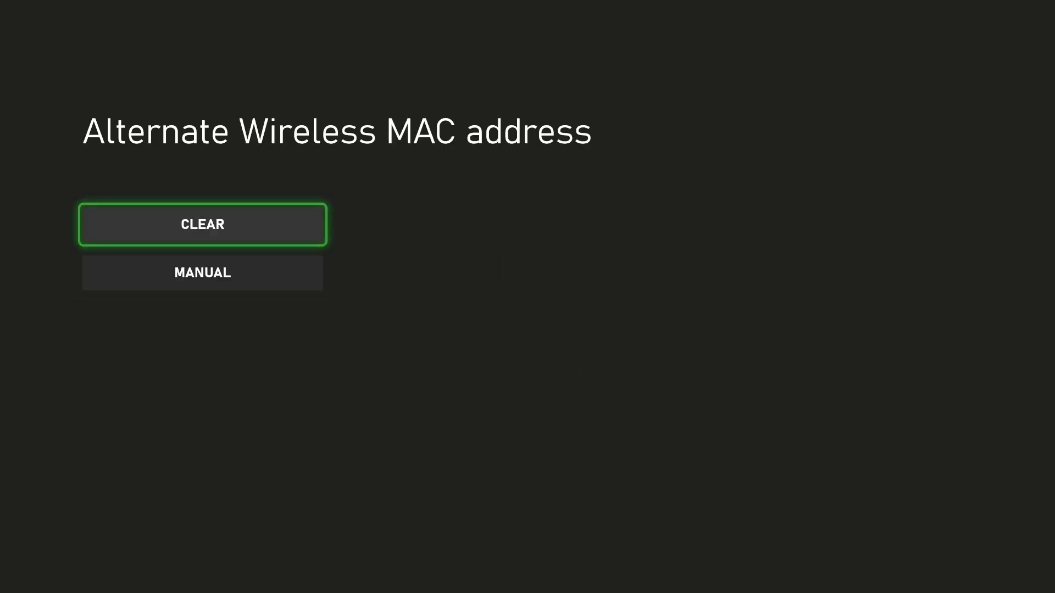
left_click(202, 225)
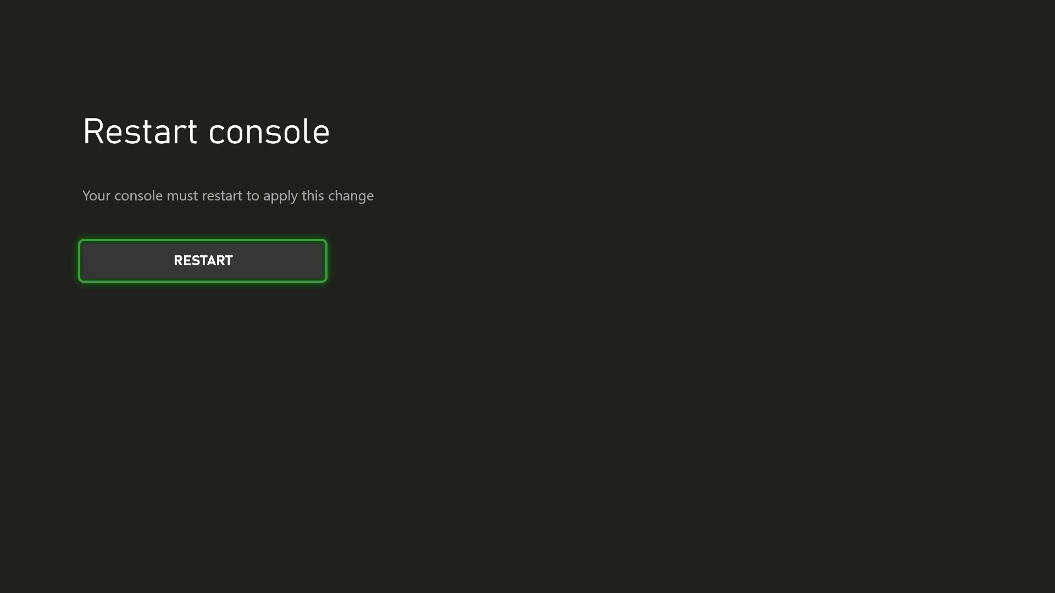